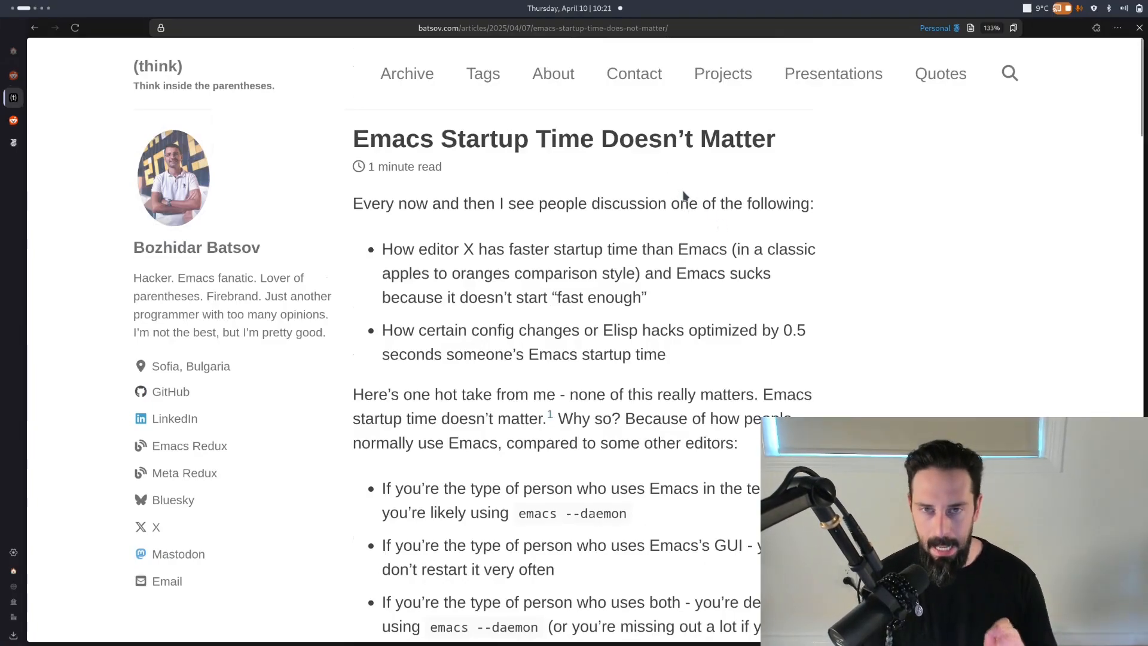
# - Follow the article's Reddit link and skim down through the r/emacs thread's comments
pyautogui.scroll(-3)
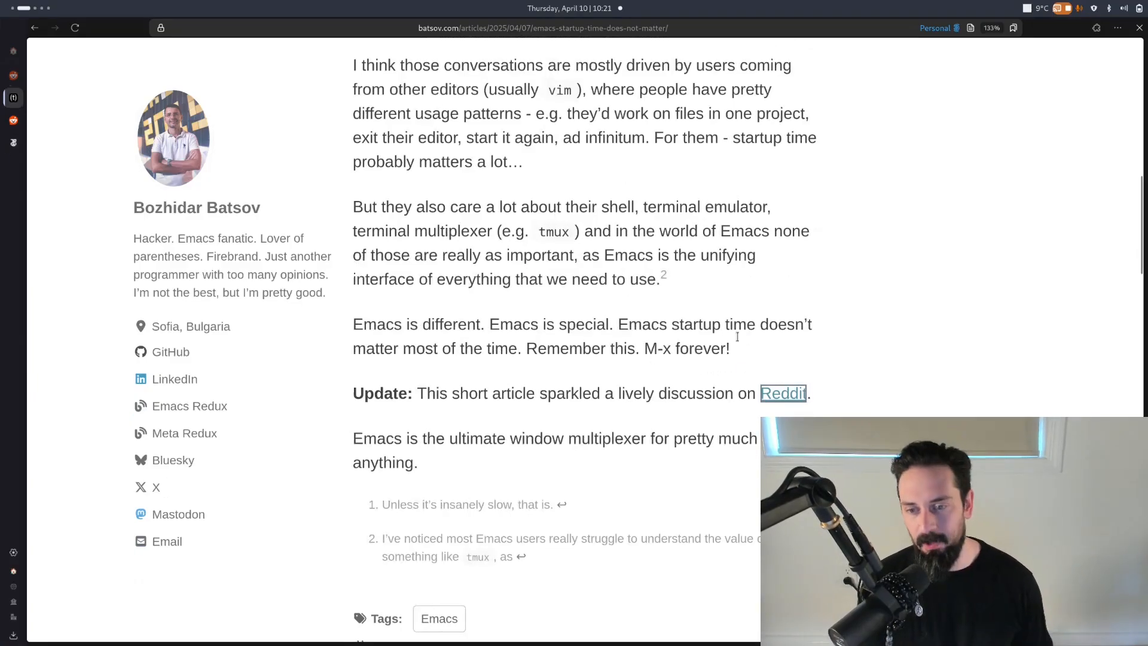
pyautogui.click(782, 393)
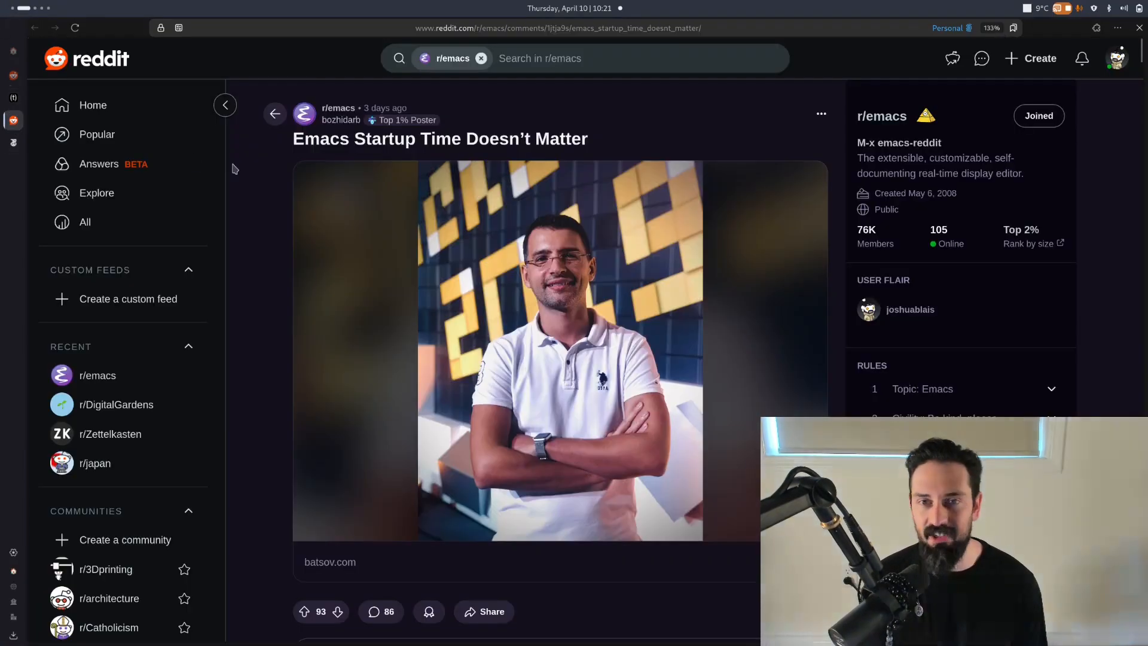
pyautogui.scroll(-3)
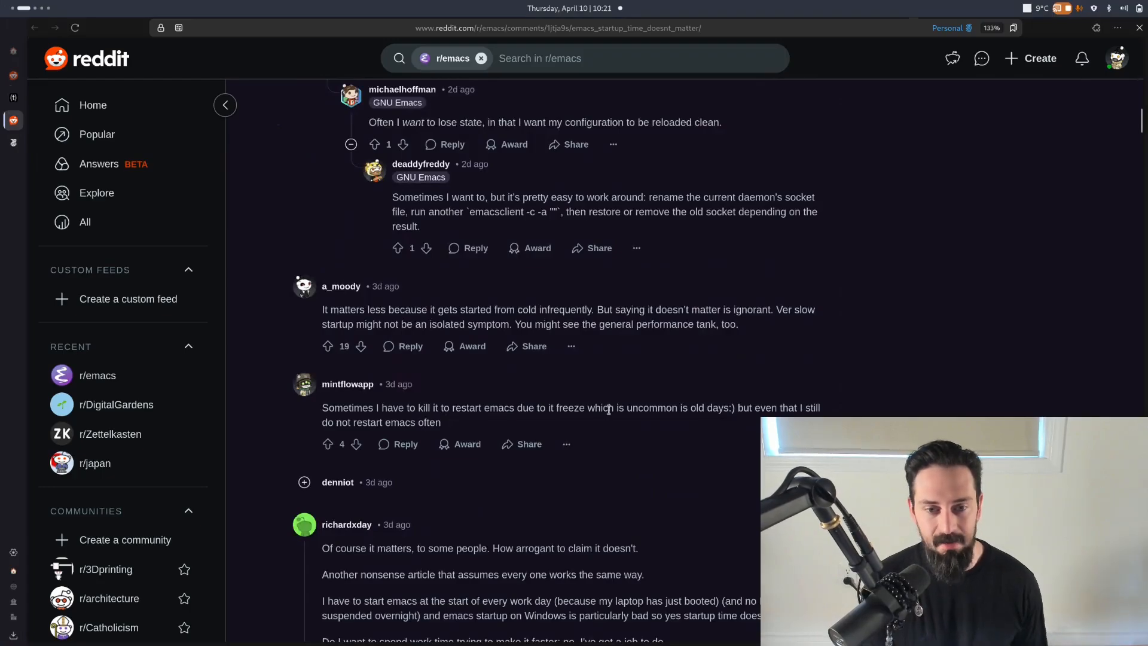
pyautogui.scroll(-3)
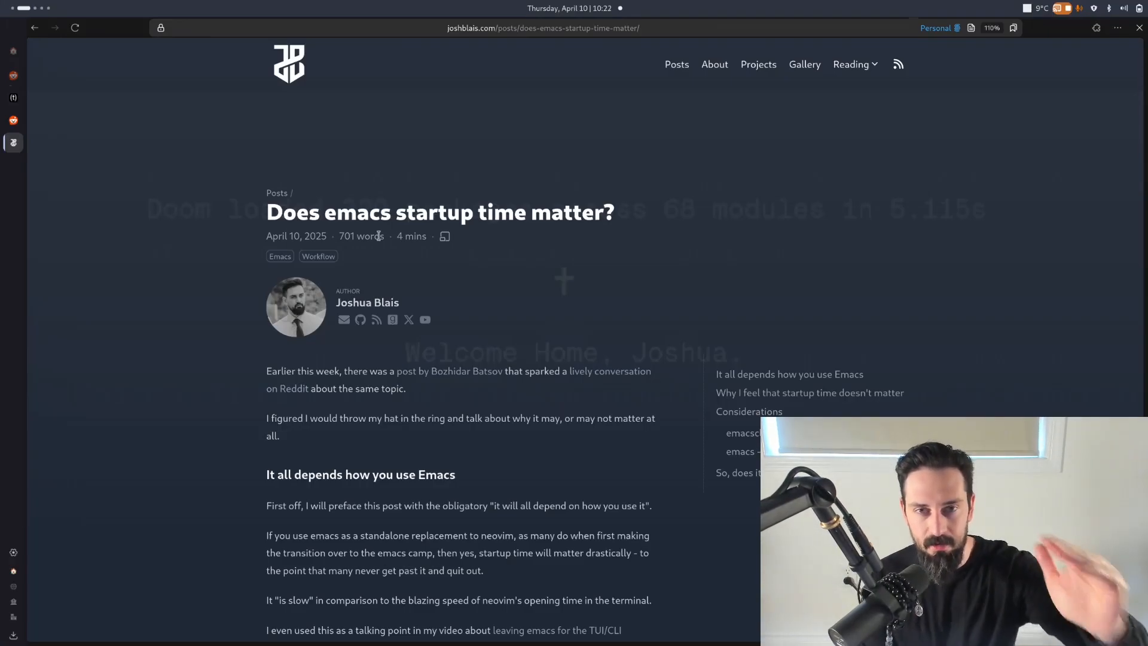
# - Scroll into the argument of Joshua Blais's 'Does emacs startup time matter?' post
pyautogui.scroll(-3)
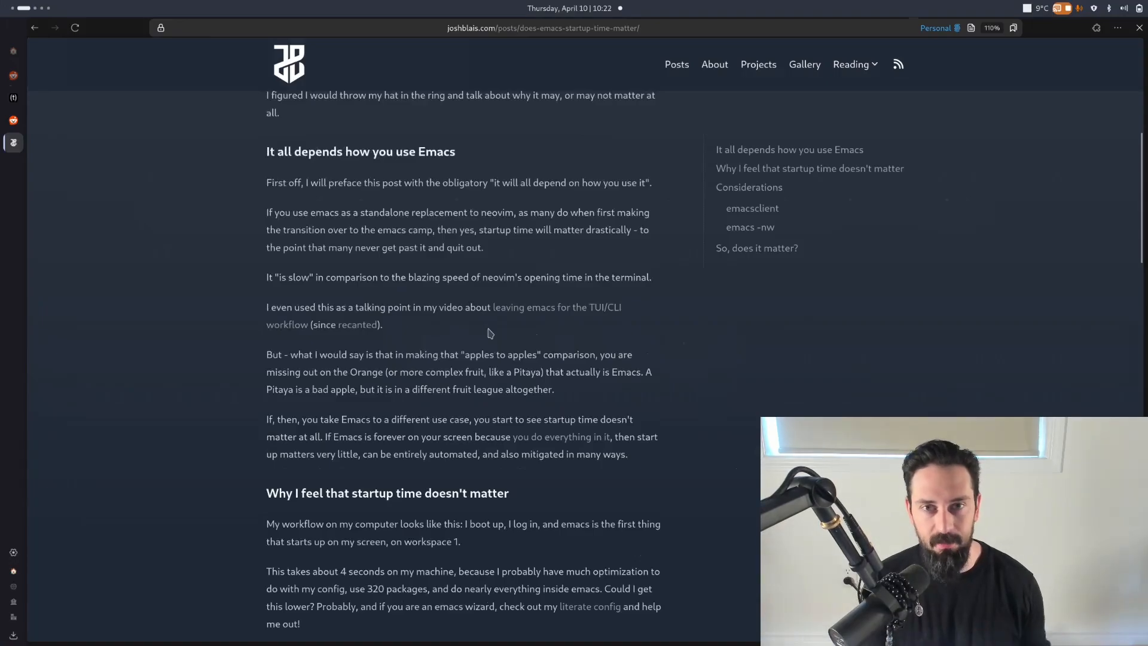
pyautogui.scroll(-3)
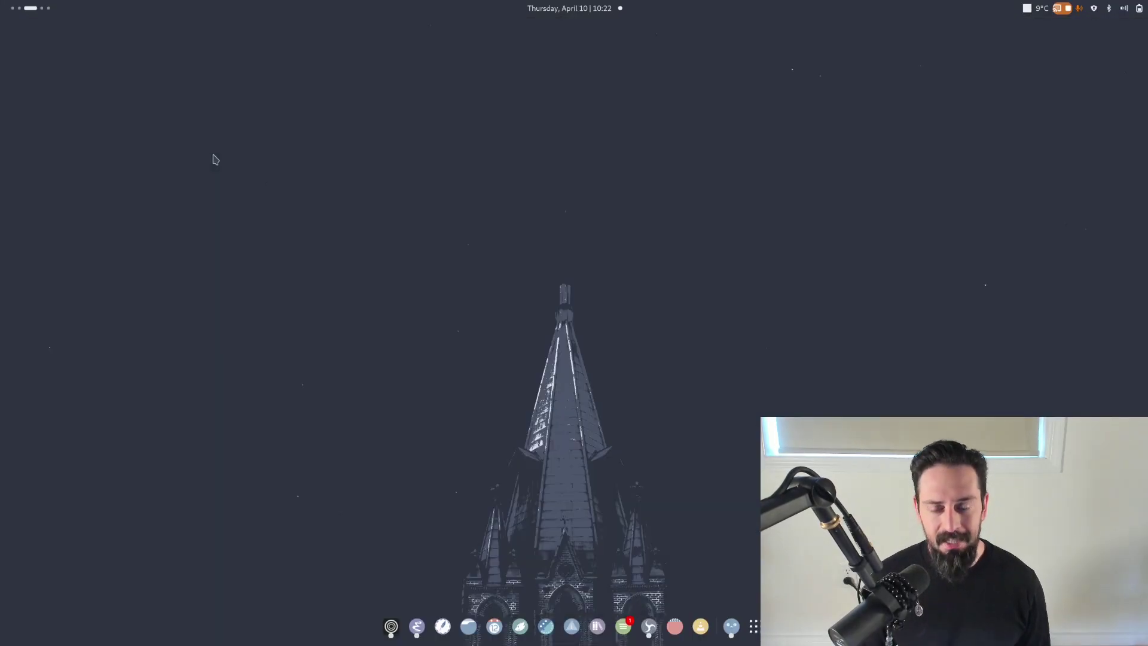
# - From the zsh prompt view .zshrc in Neovim, editing near the fzf-tab line to show its instant start
pyautogui.click(728, 627)
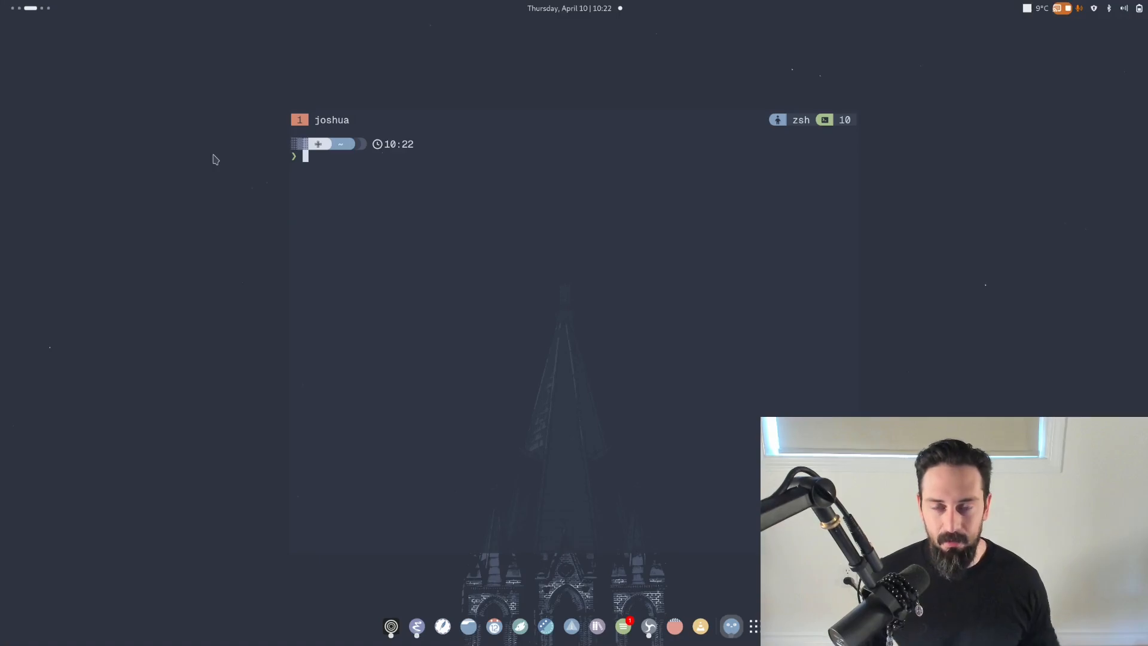
pyautogui.write('nvim dotfiles/doom/.config/doom/config.org')
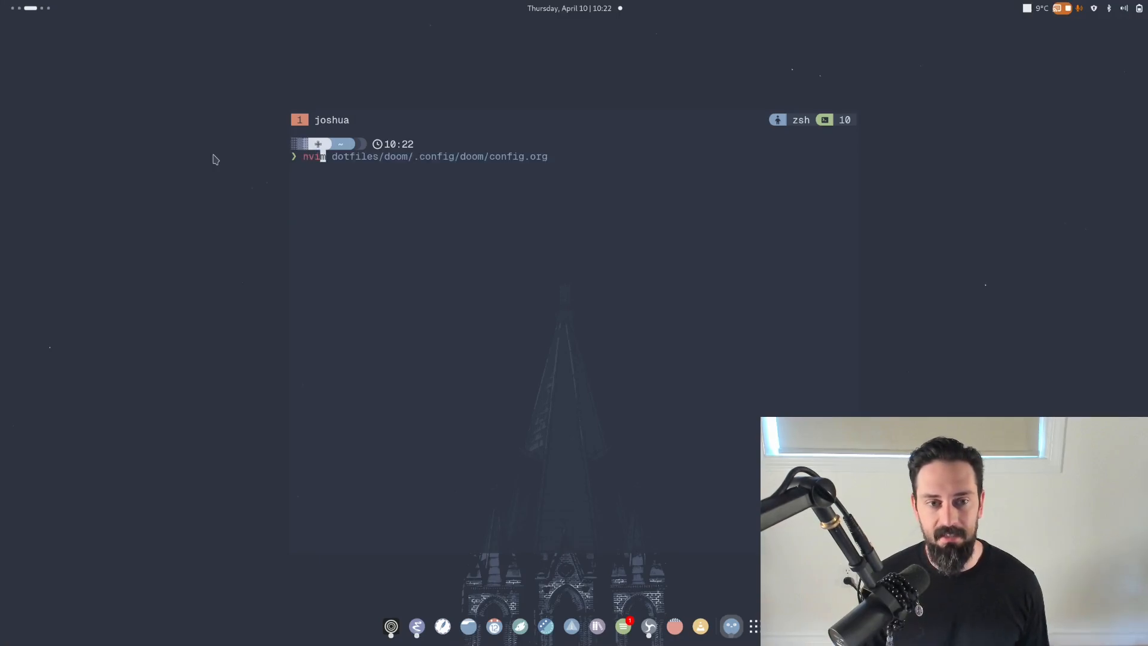
pyautogui.write('.zshrc')
pyautogui.write('v')
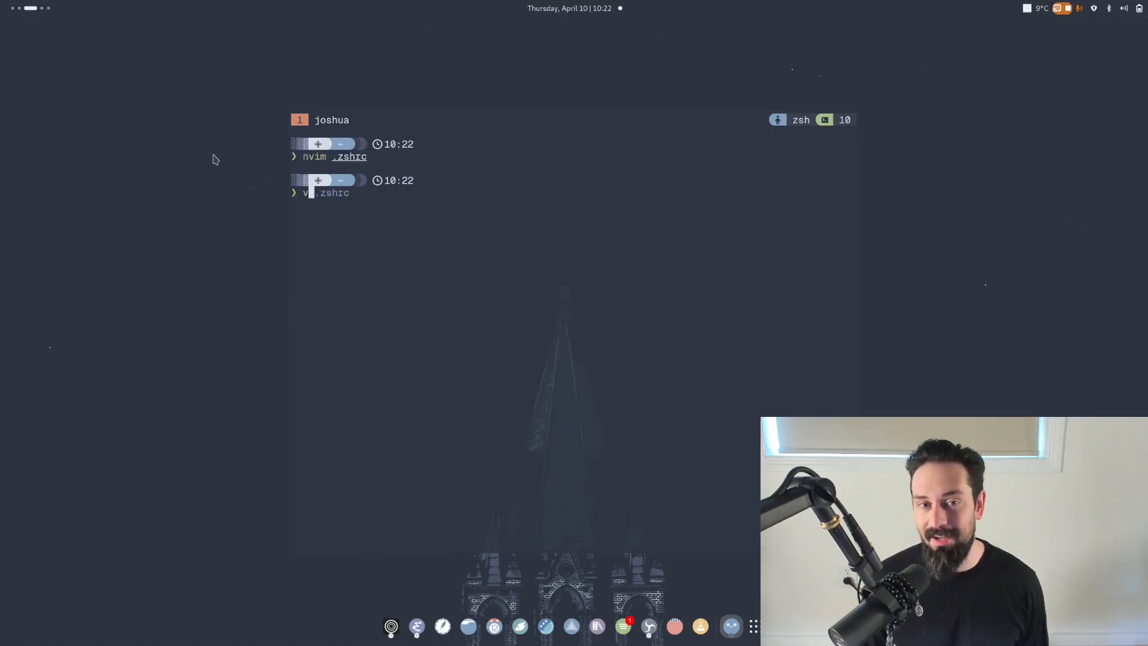
pyautogui.write('i')
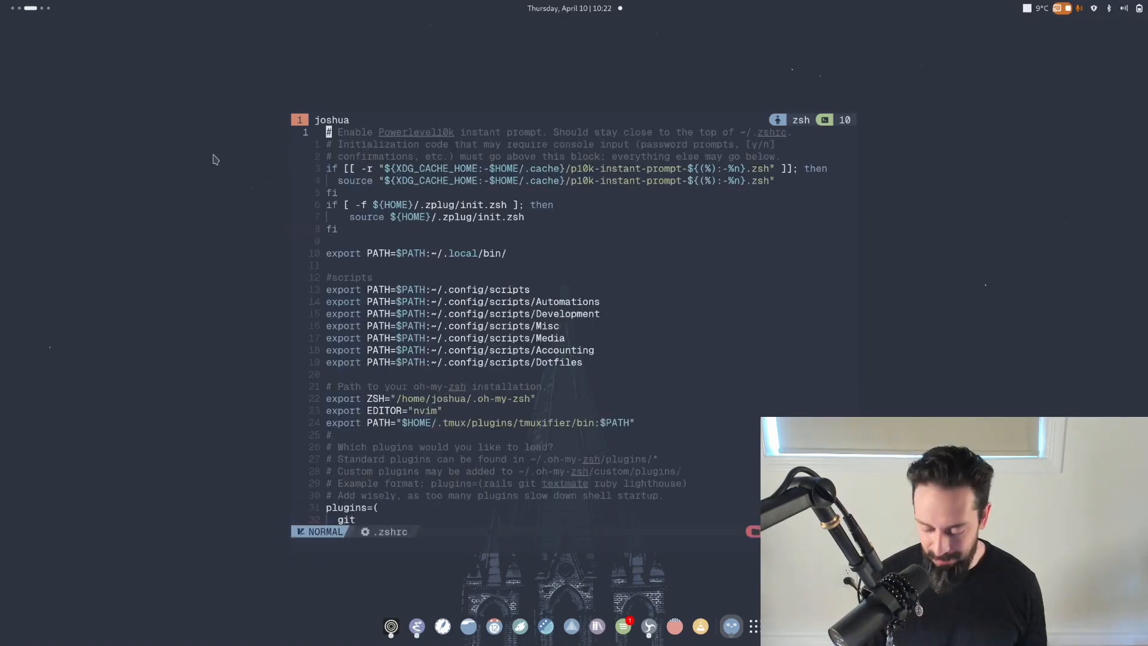
pyautogui.write('fzf-tab')
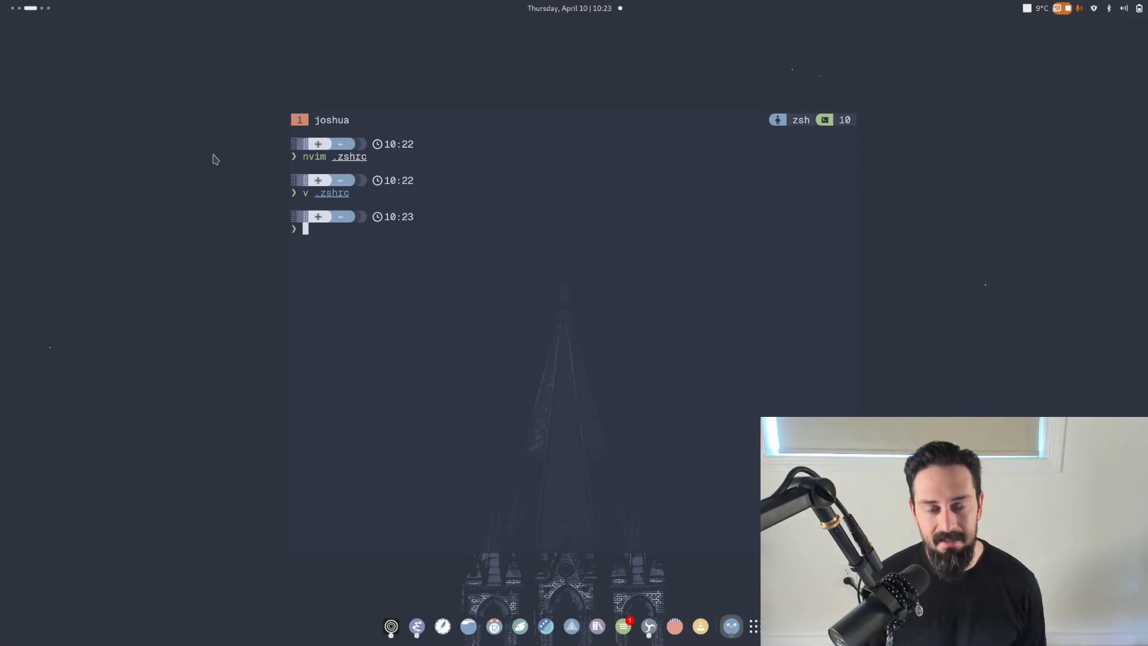
# - Launch Emacs on the same .zshrc file with 'emacs -nw .zshrc' for comparison
pyautogui.write('emacs -nw .zshrc')
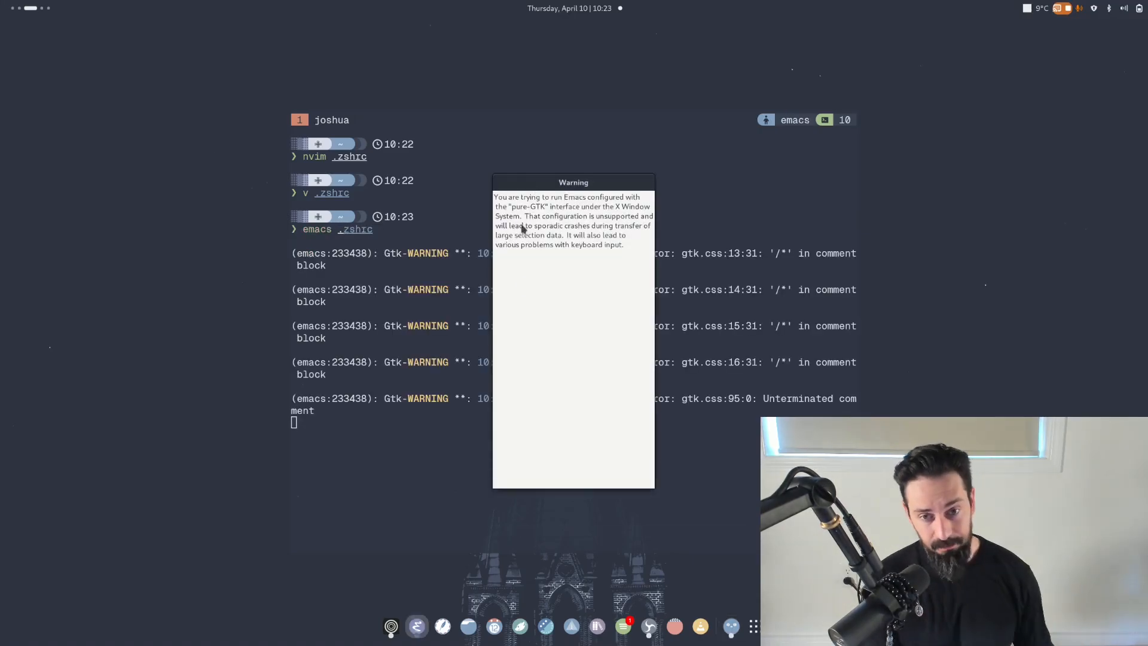
pyautogui.moveTo(586, 270)
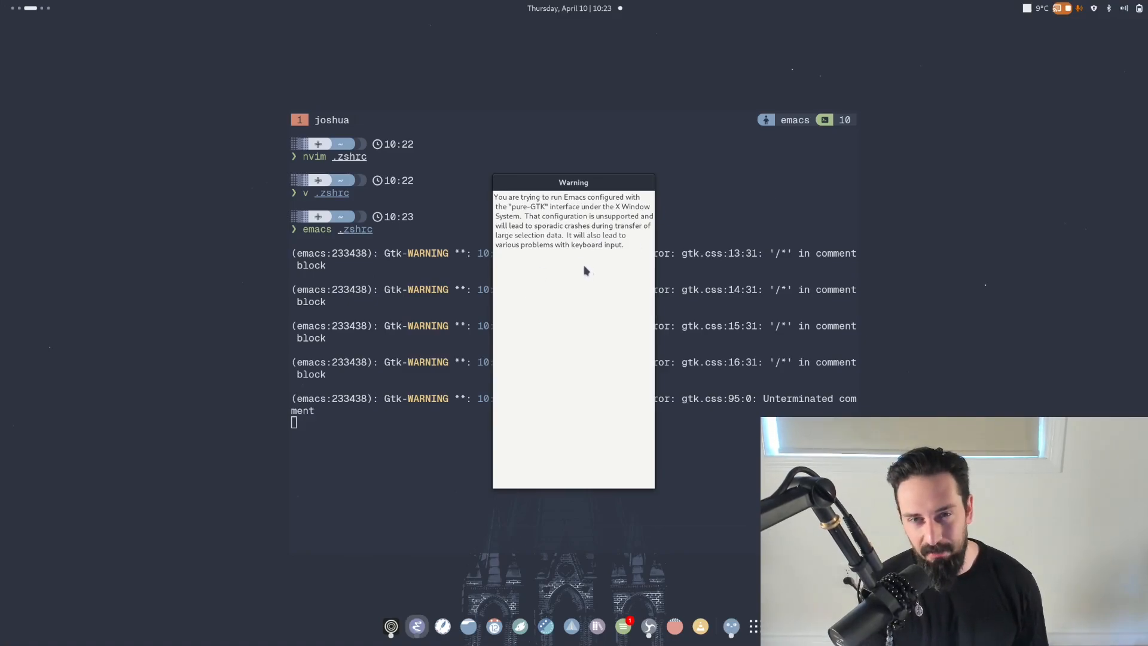
pyautogui.moveTo(587, 276)
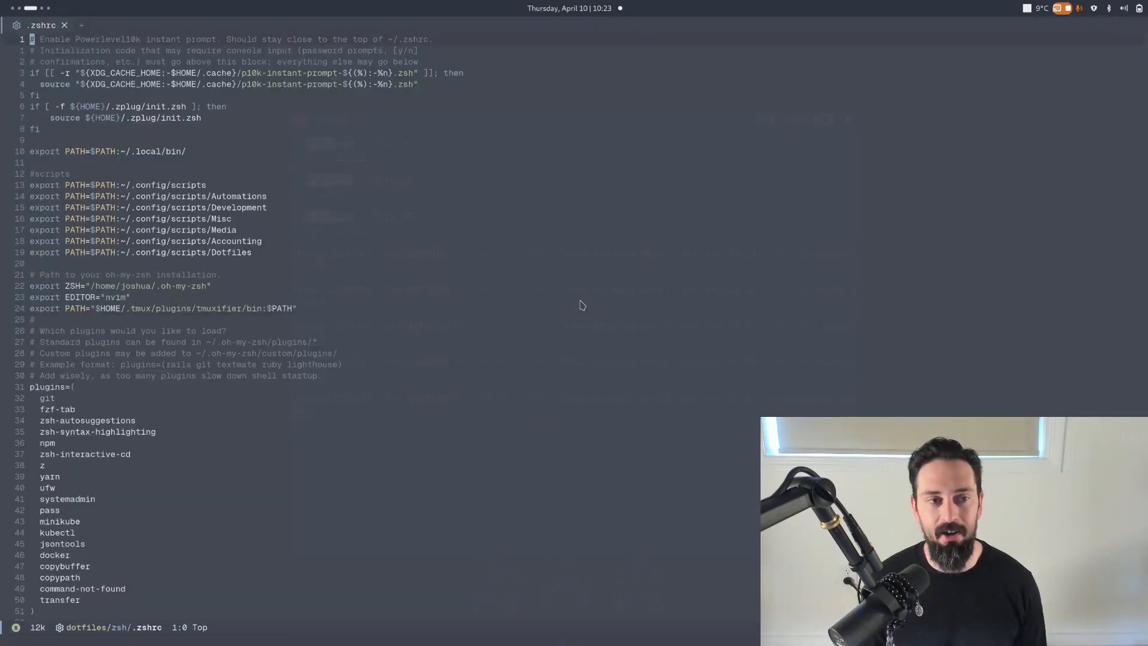
pyautogui.scroll(-3)
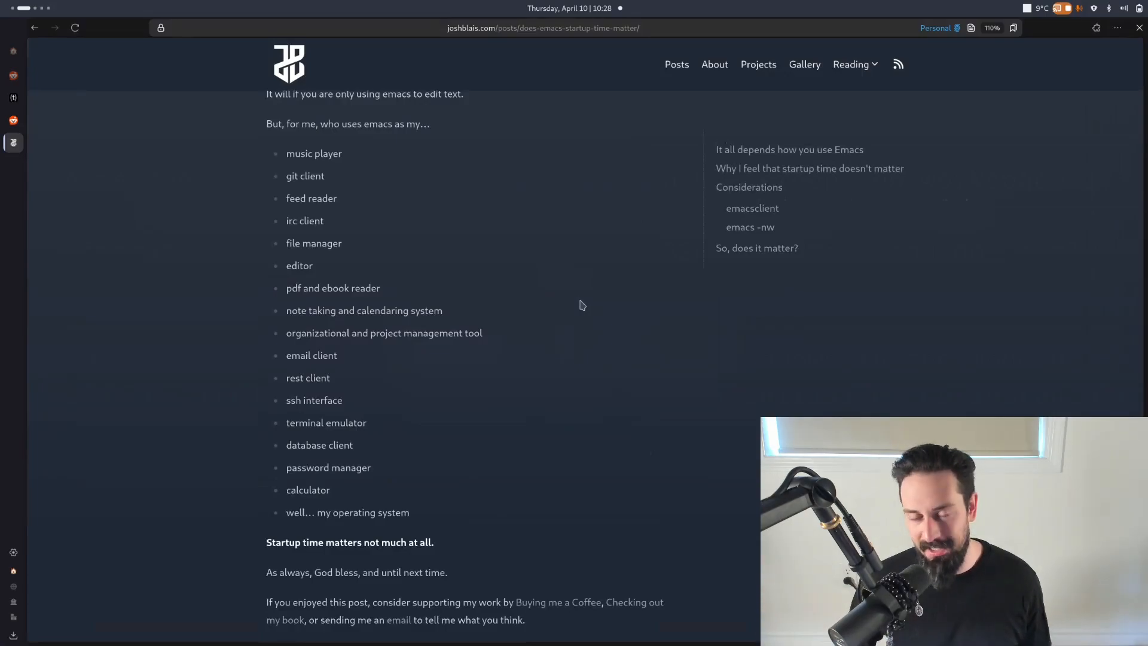
pyautogui.moveTo(159, 70)
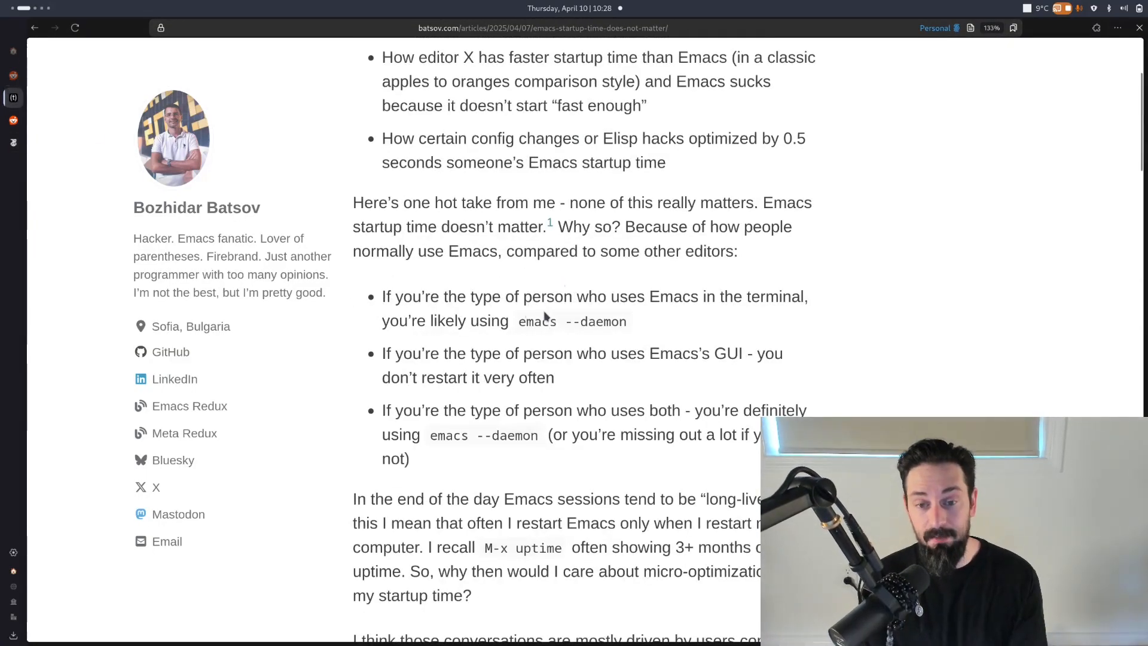
pyautogui.moveTo(784, 316)
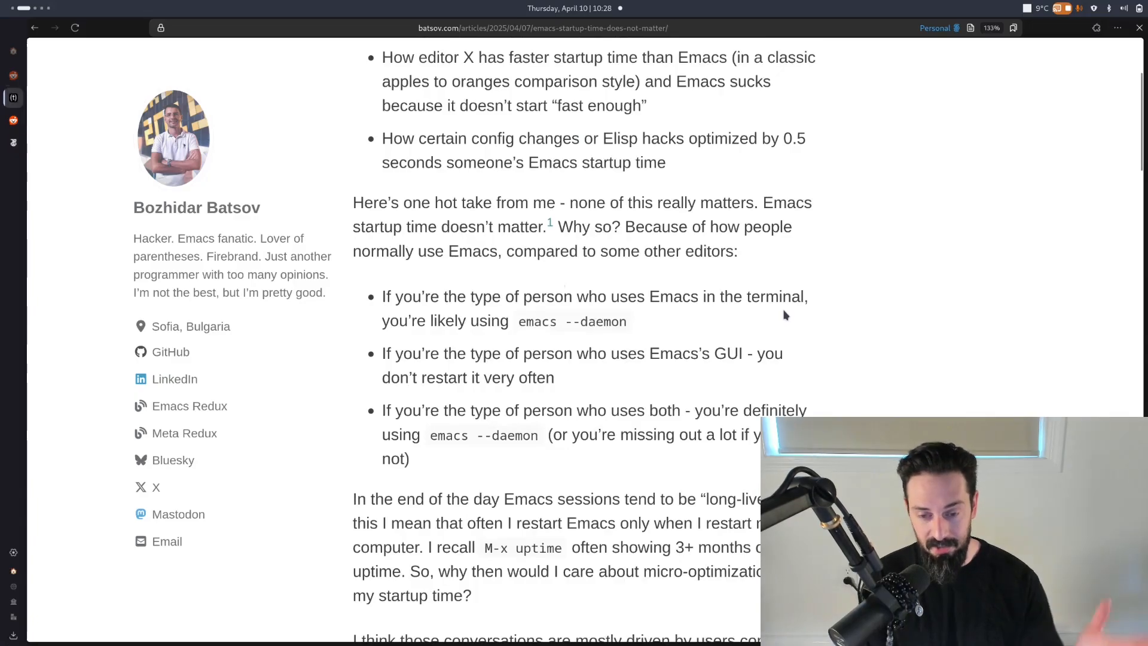